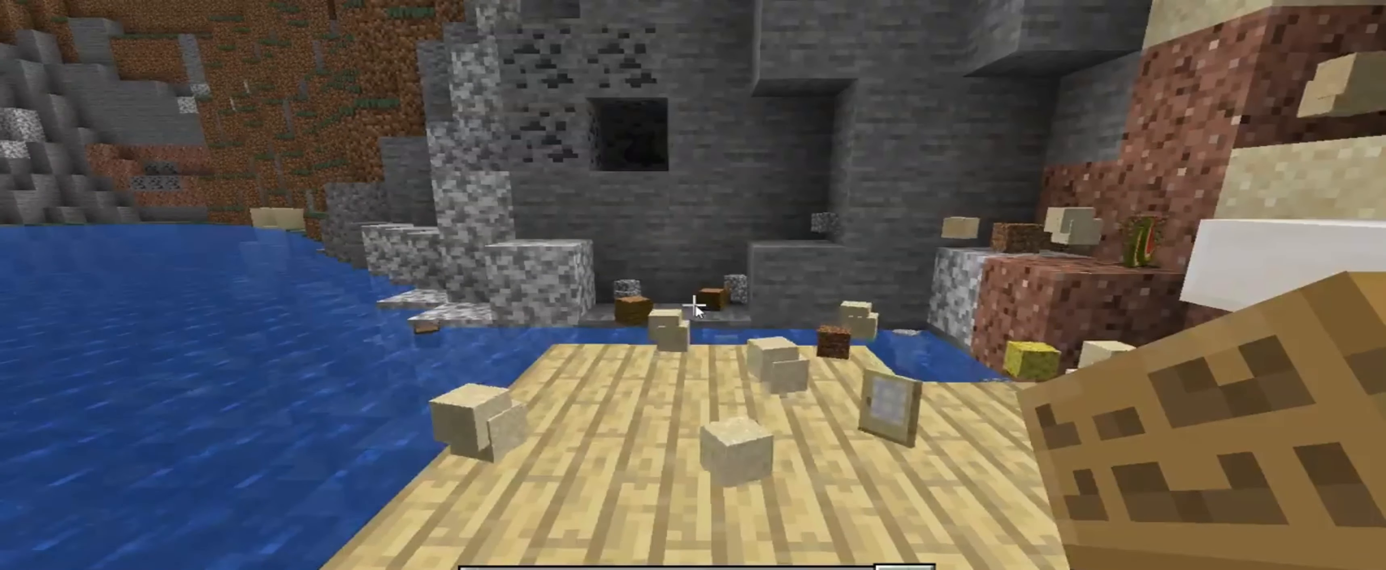
- Check the inventory for sand and beach decoration blocks while redecorating the pool area
key(e)
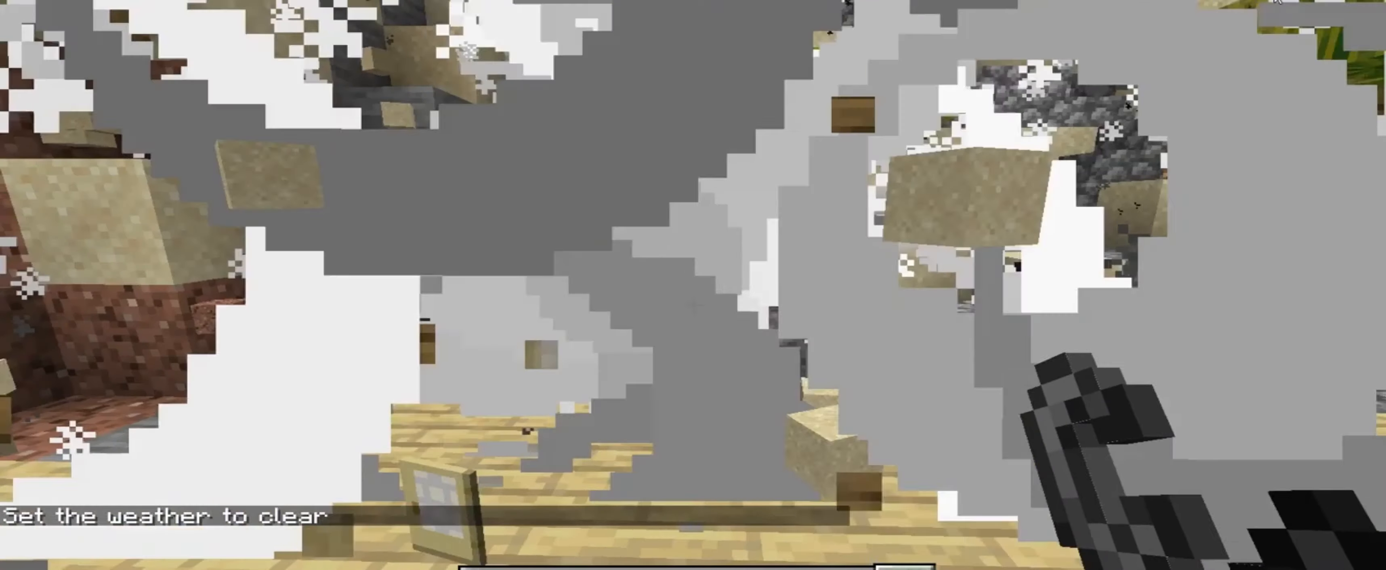
key(e)
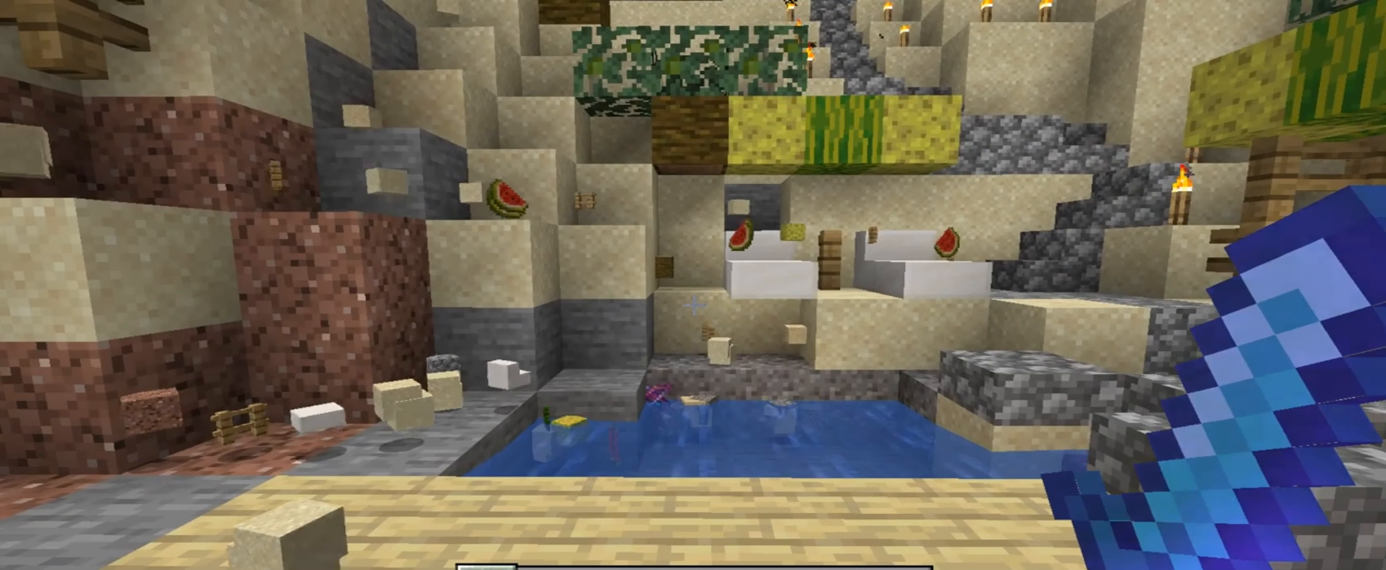
mouse_move(693, 308)
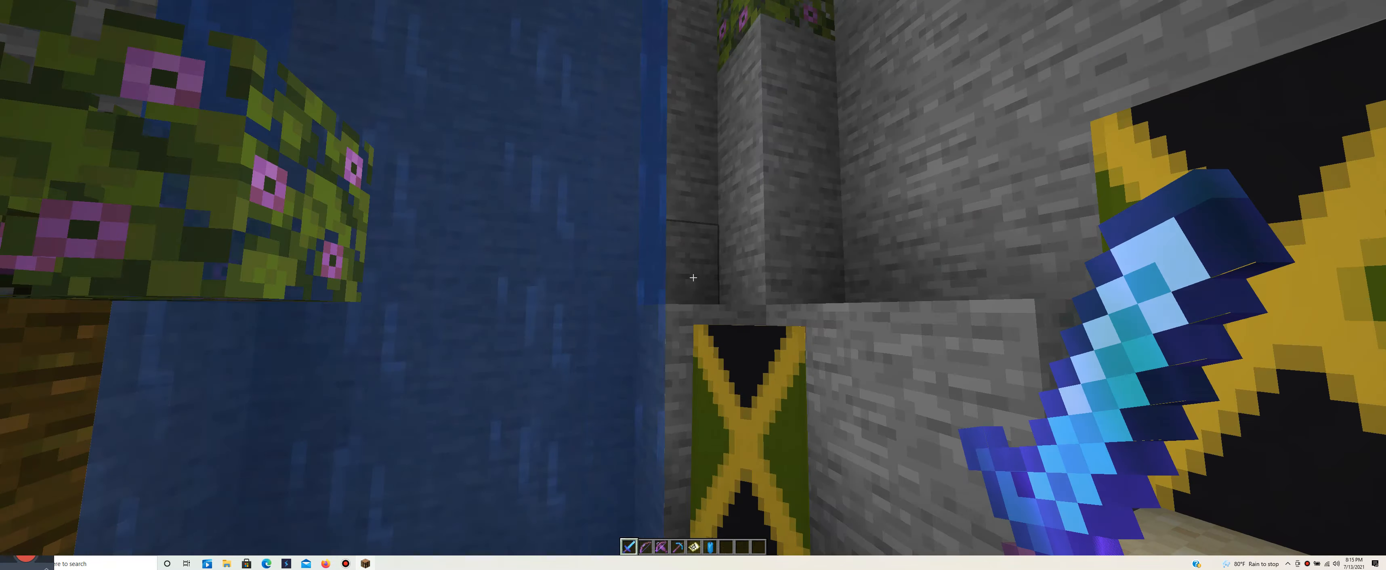
mouse_move(694, 279)
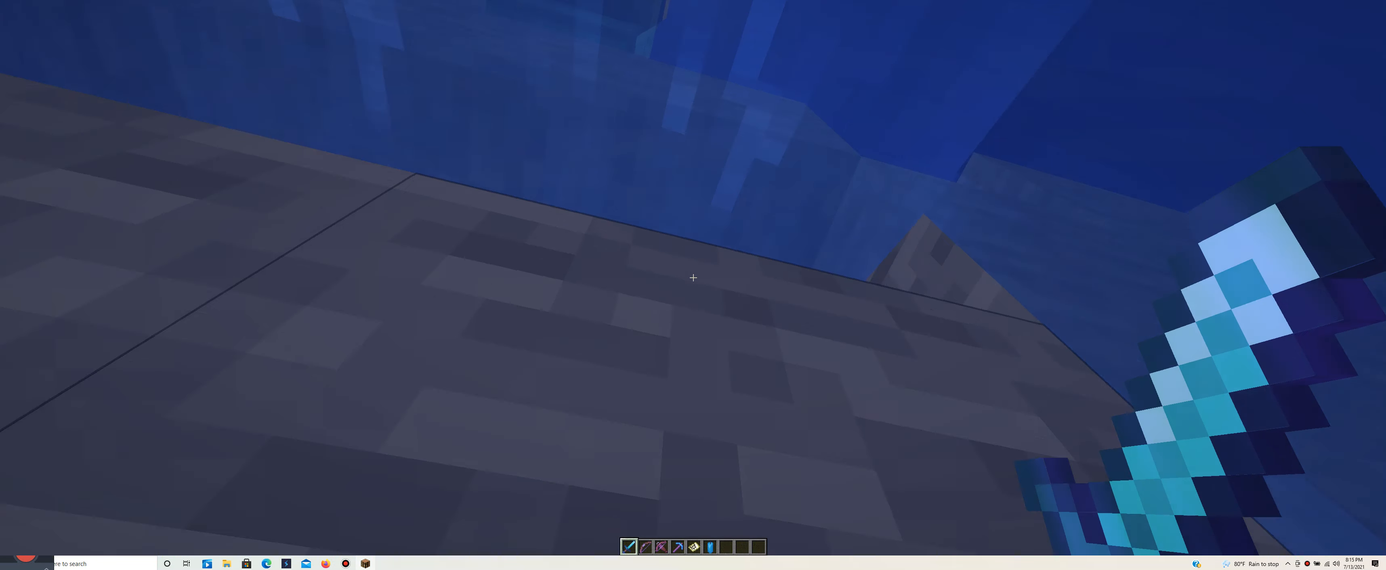
mouse_move(693, 278)
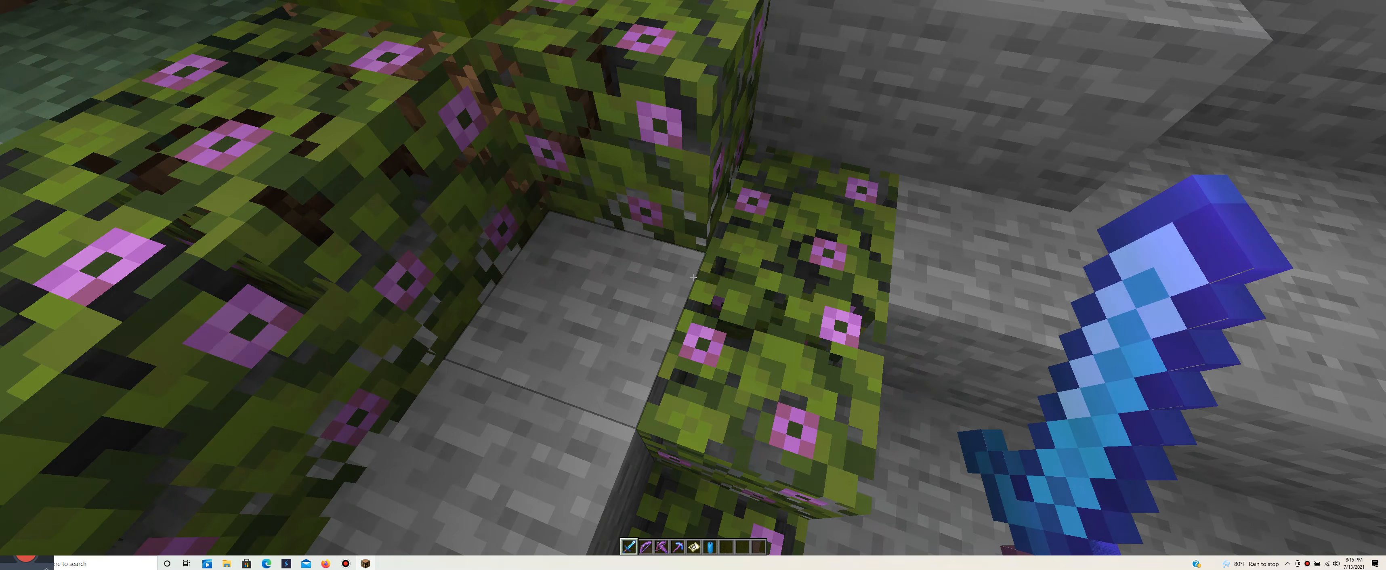
mouse_move(693, 279)
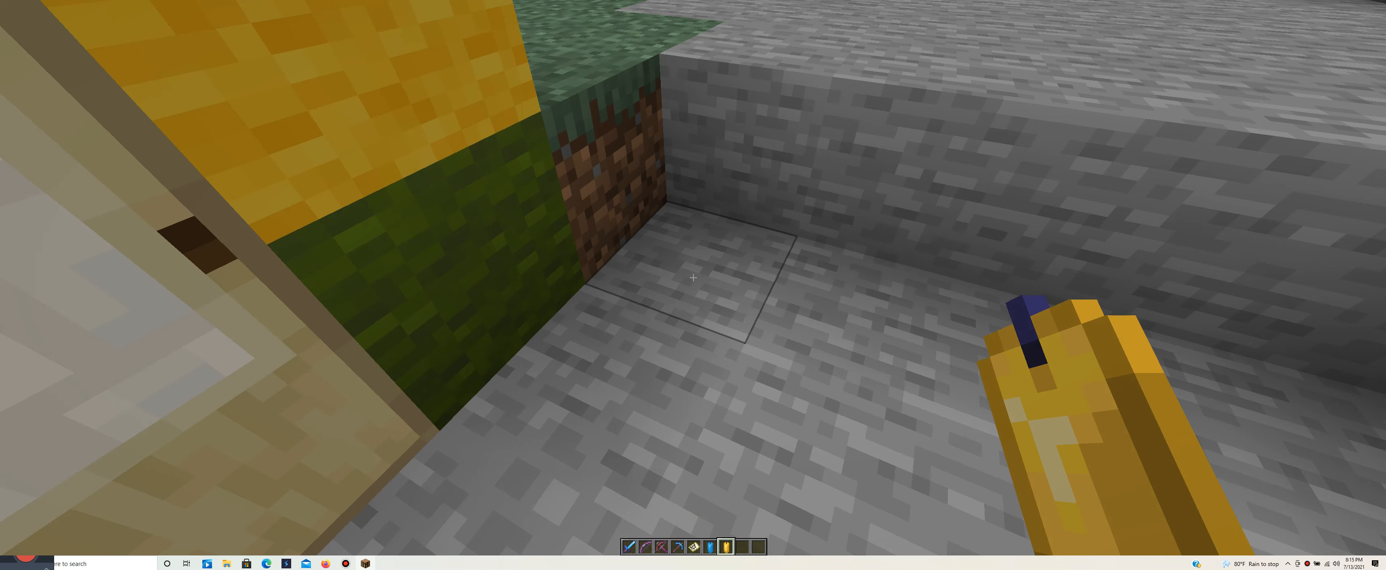
- Take yellow candles from the inventory into the hotbar
key(e)
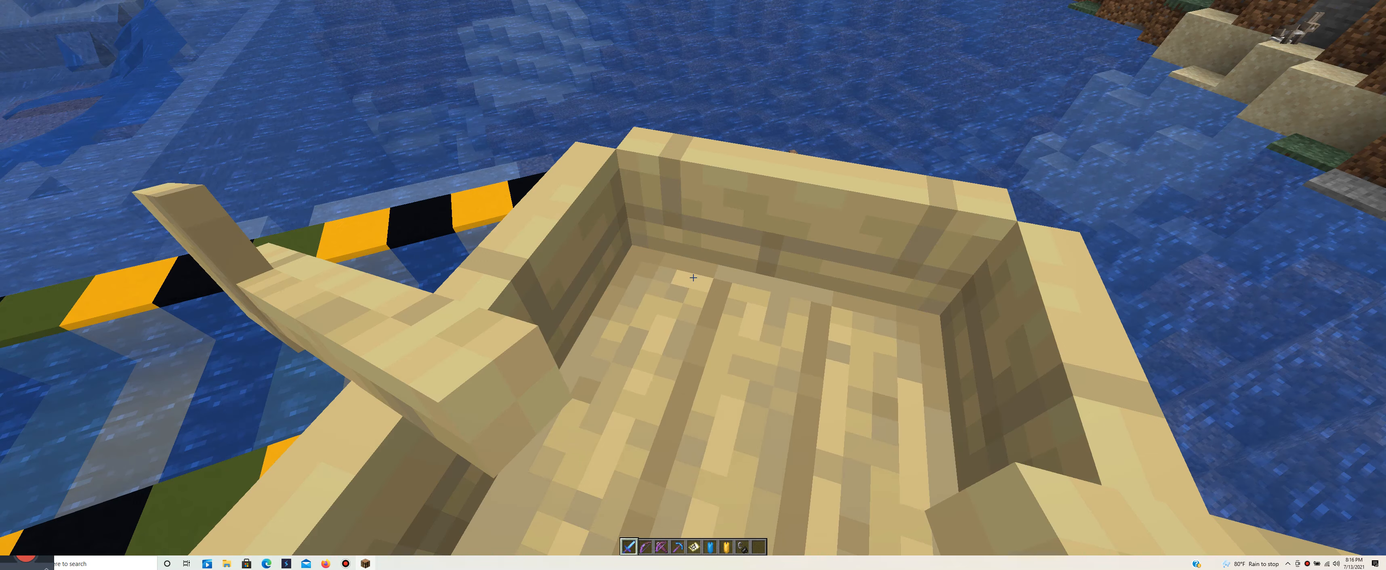
mouse_move(693, 278)
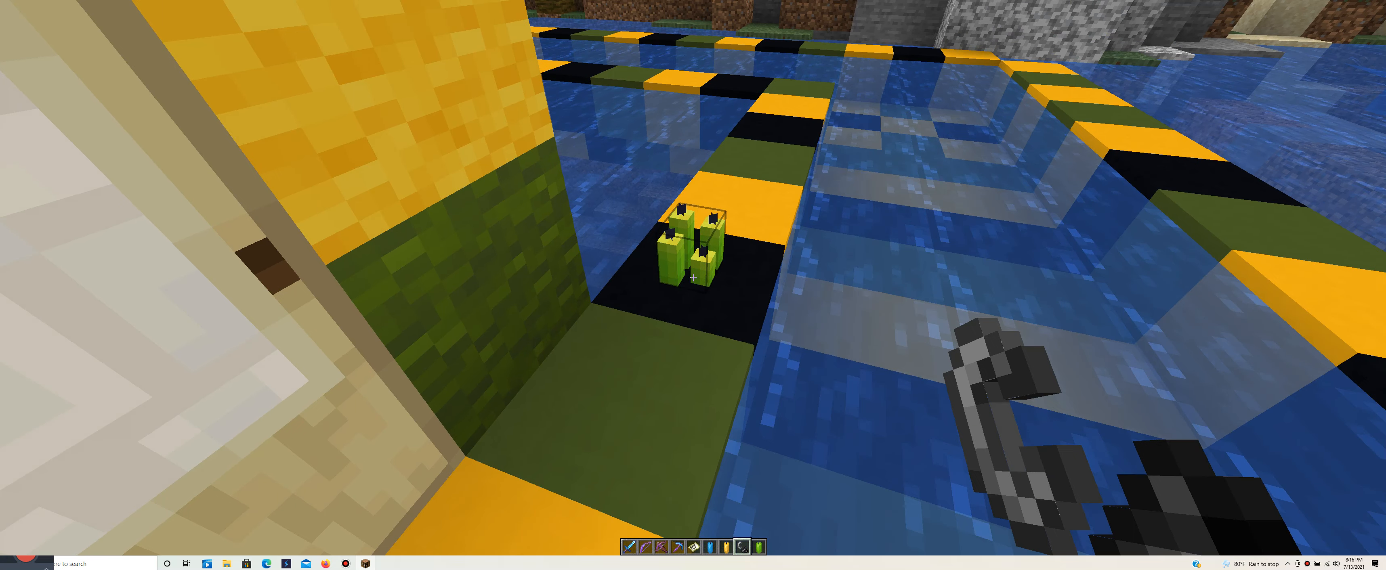
- Select lime candles from the inventory for the black block in the striped pool
key(e)
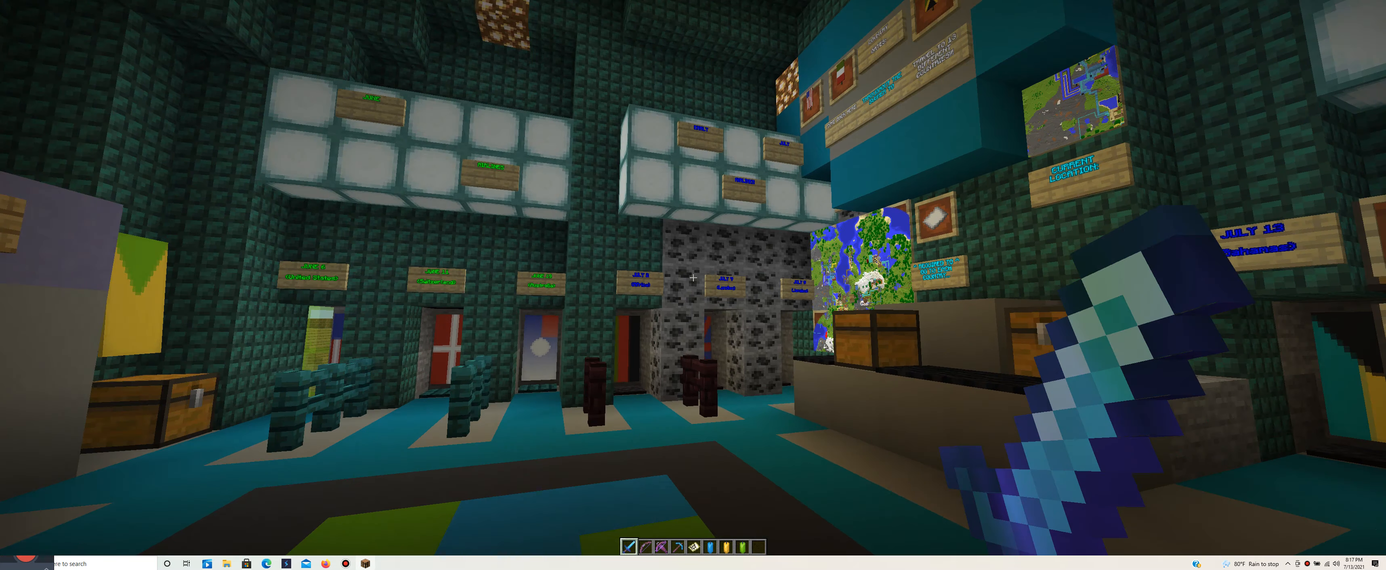
mouse_move(693, 278)
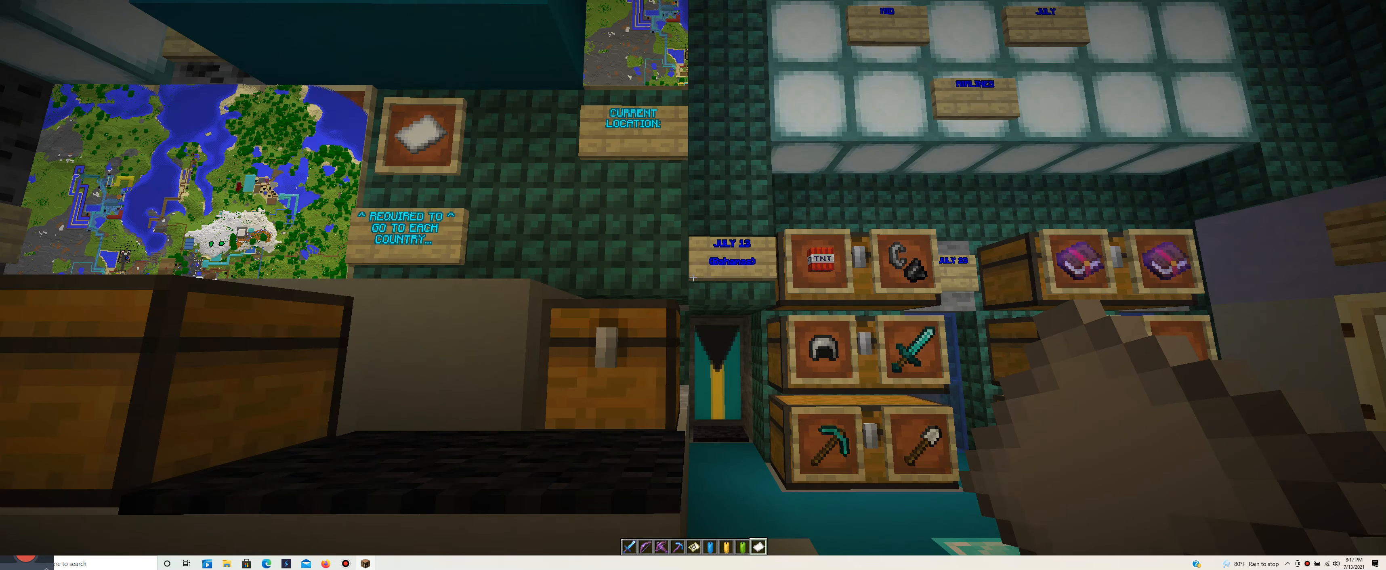
mouse_move(694, 278)
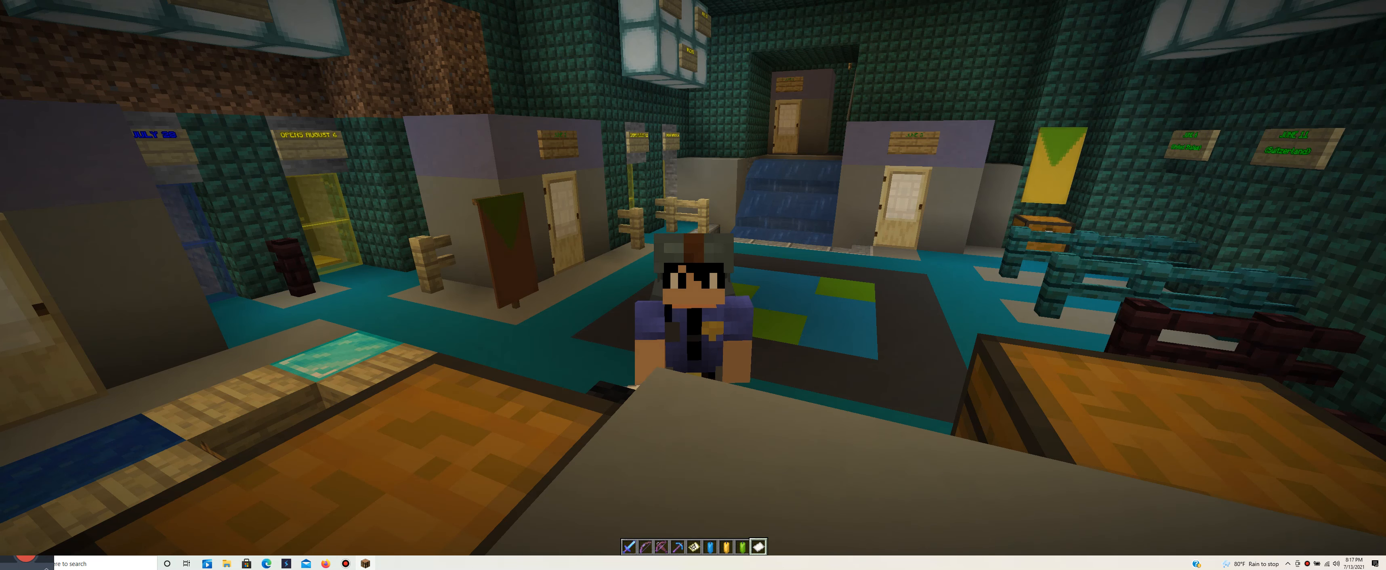
mouse_move(693, 278)
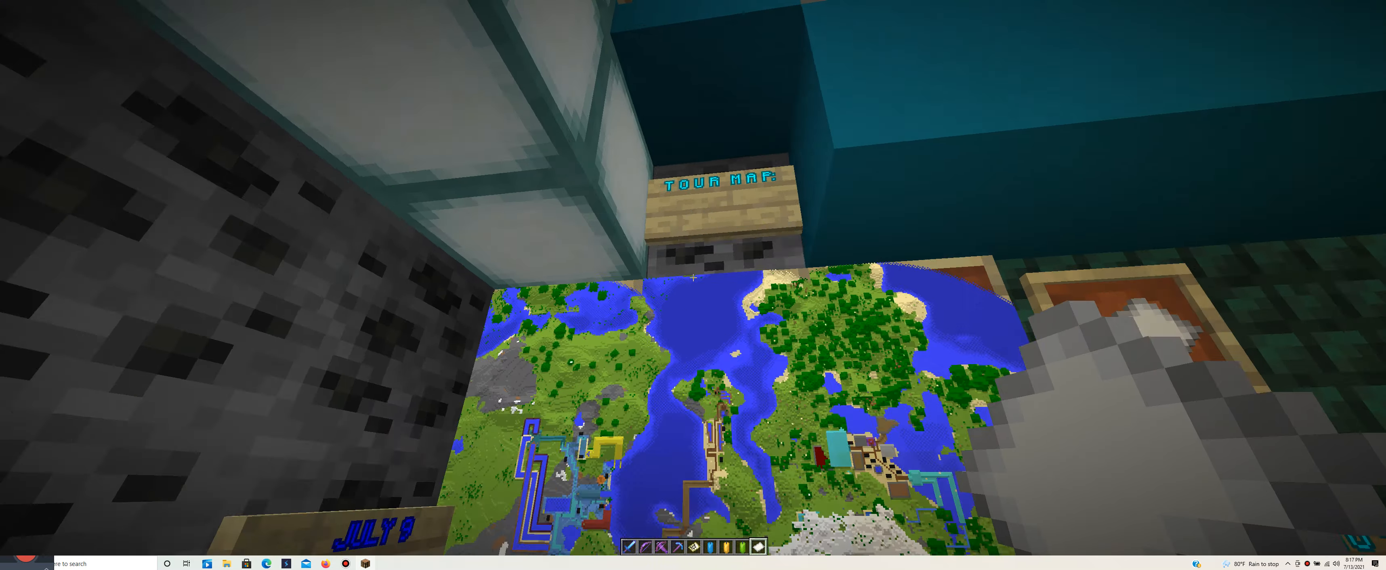
mouse_move(693, 279)
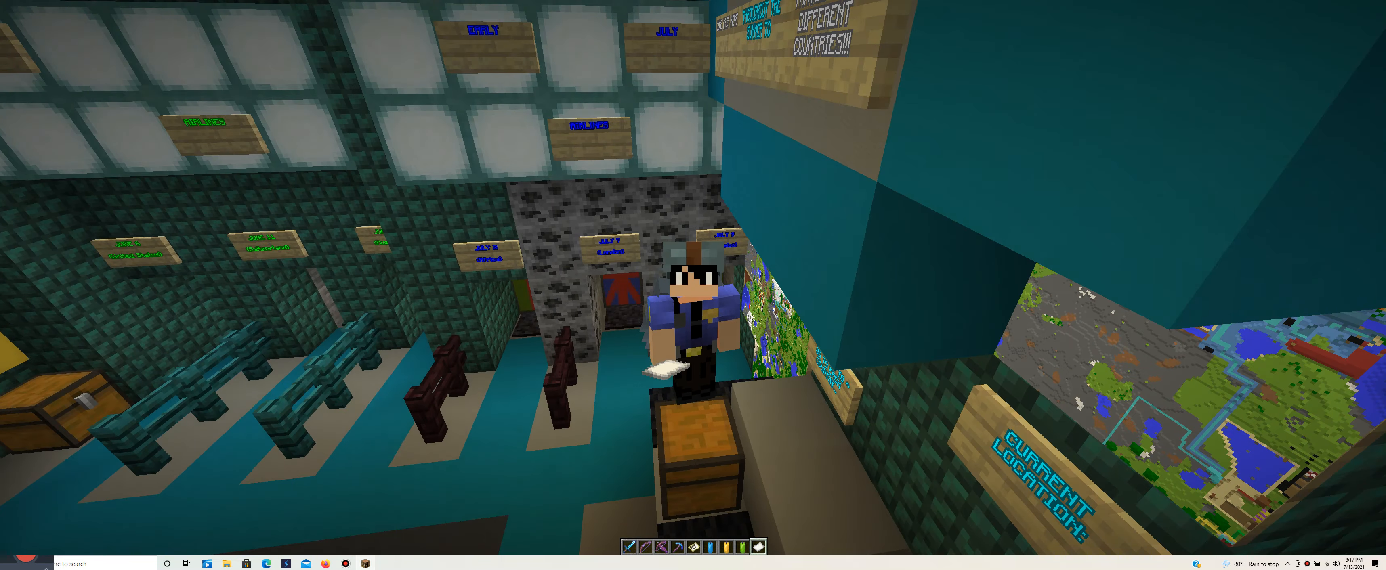
mouse_move(693, 284)
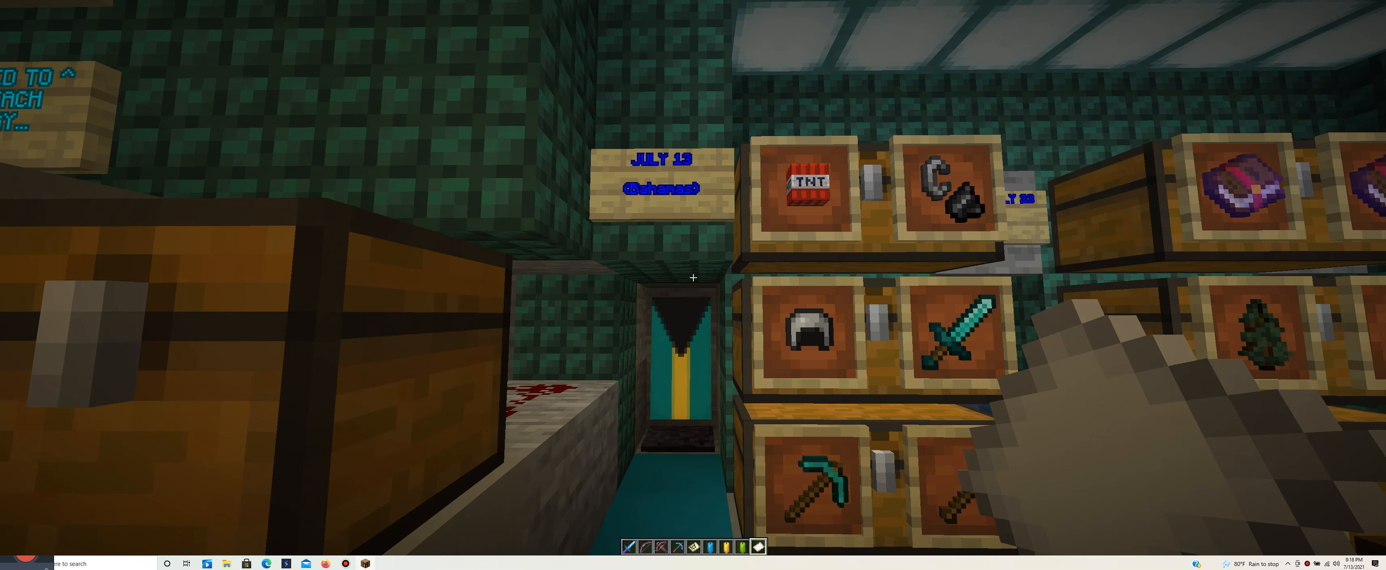
mouse_move(693, 278)
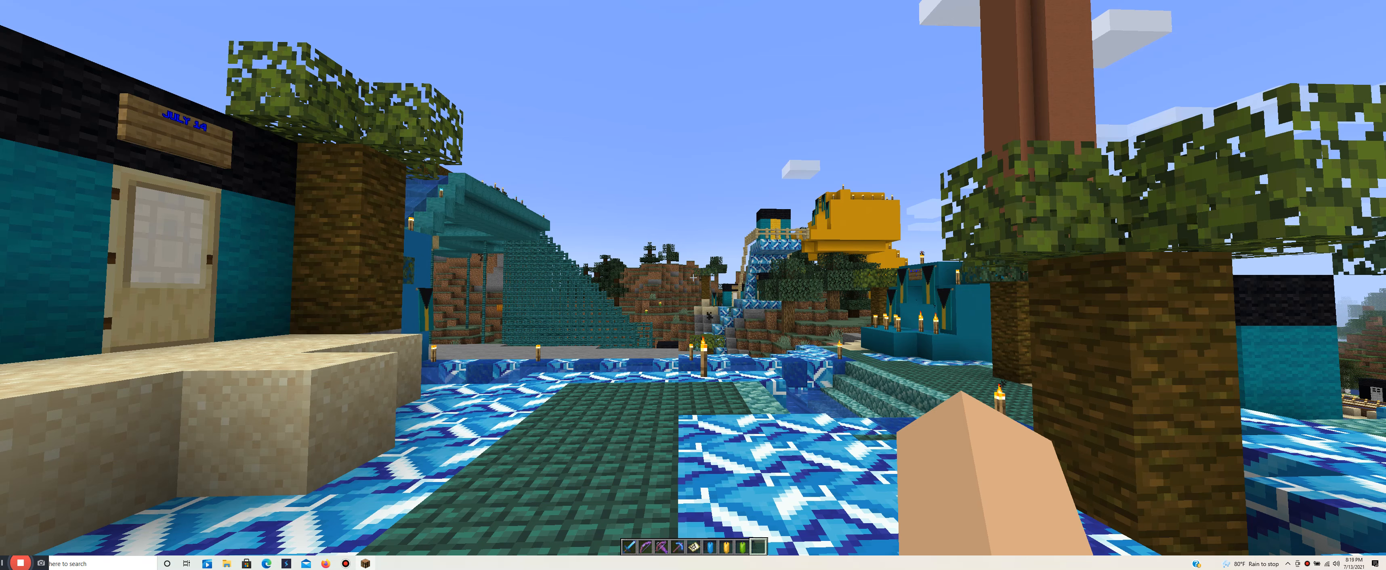
mouse_move(693, 279)
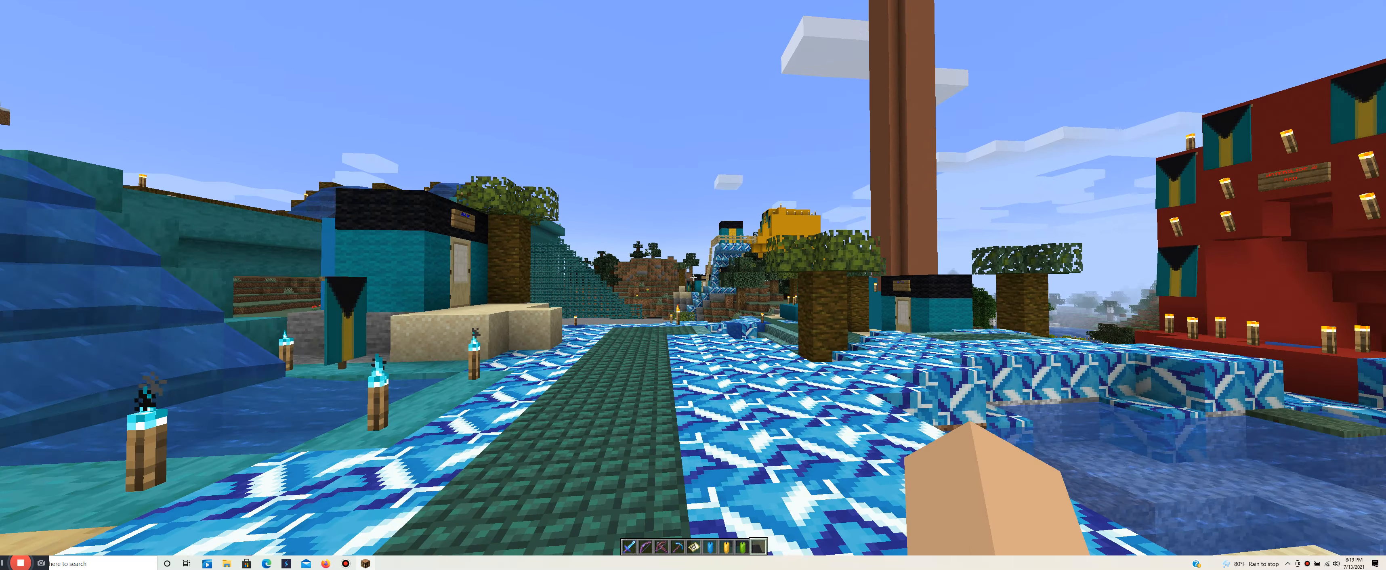
mouse_move(693, 284)
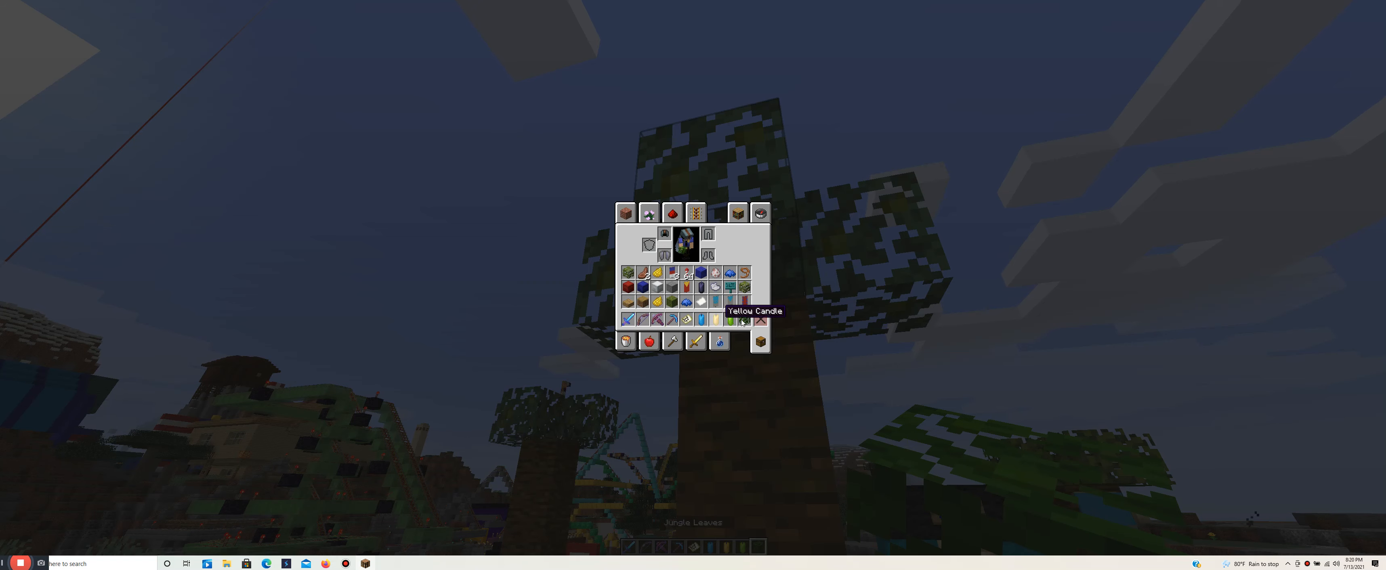
- Leave the inventory with a yellow candle in hand before flying to the waterfall slides
key(Escape)
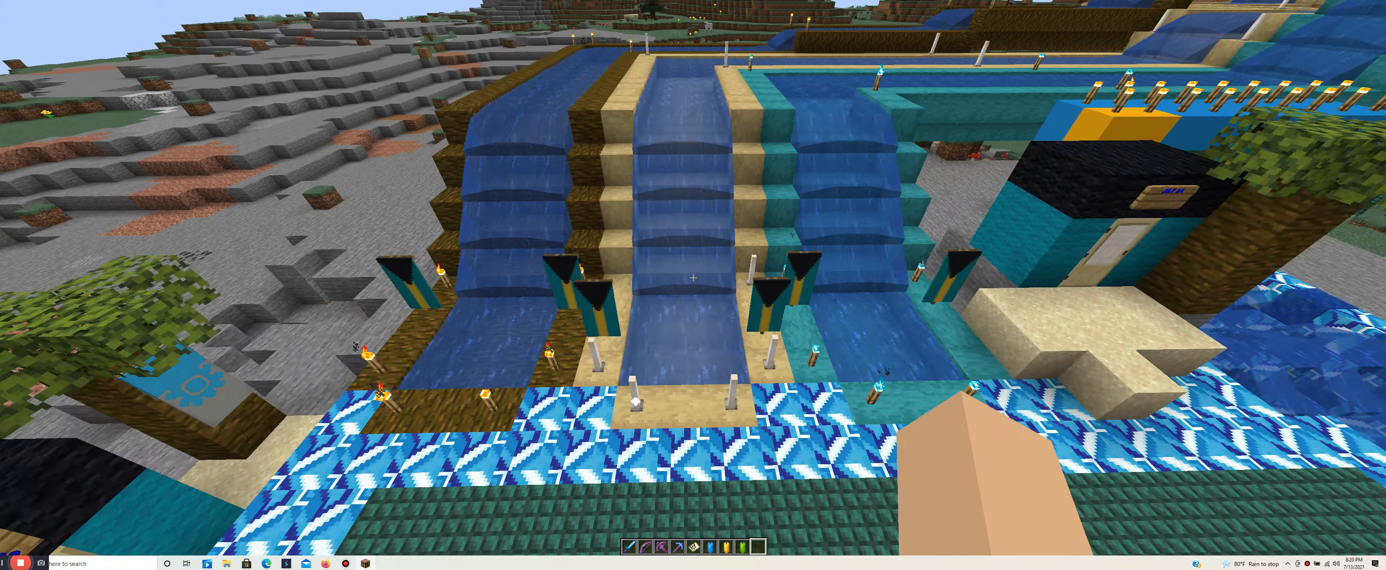
mouse_move(693, 278)
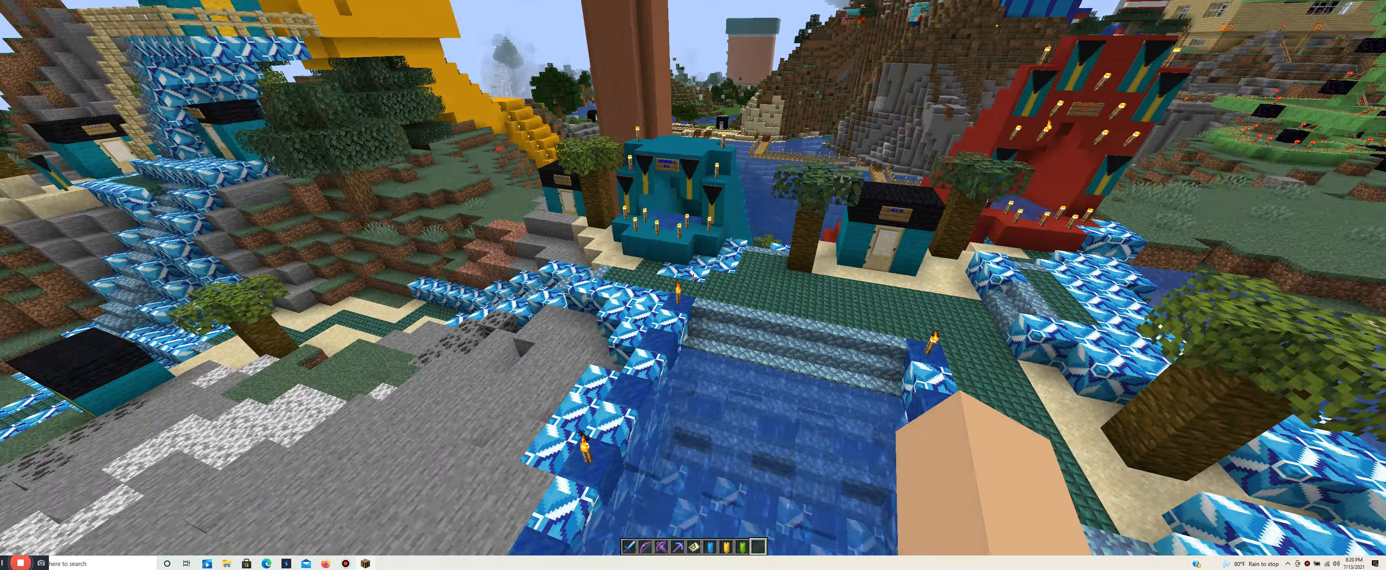
mouse_move(694, 278)
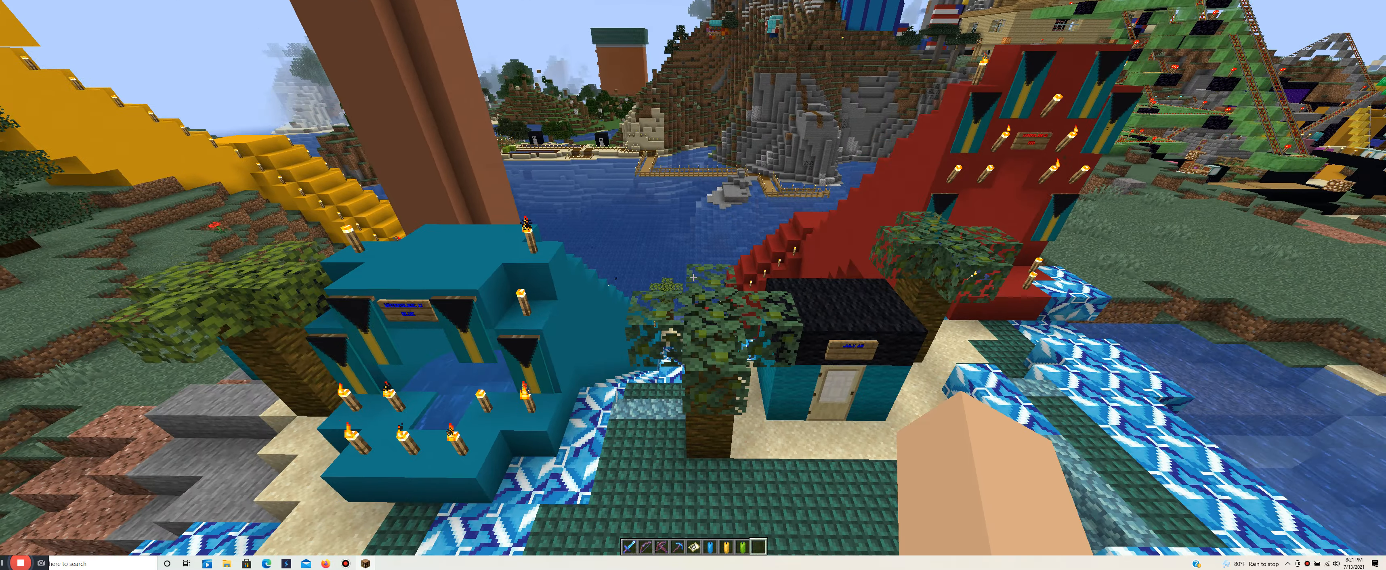
mouse_move(694, 278)
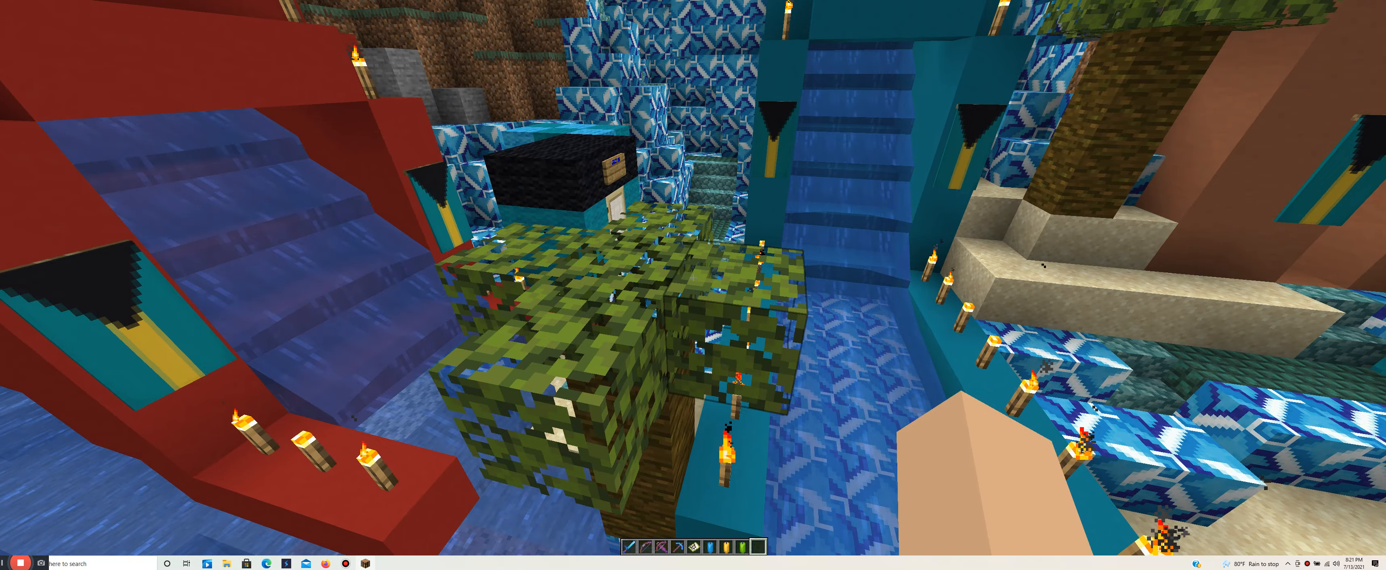
mouse_move(693, 277)
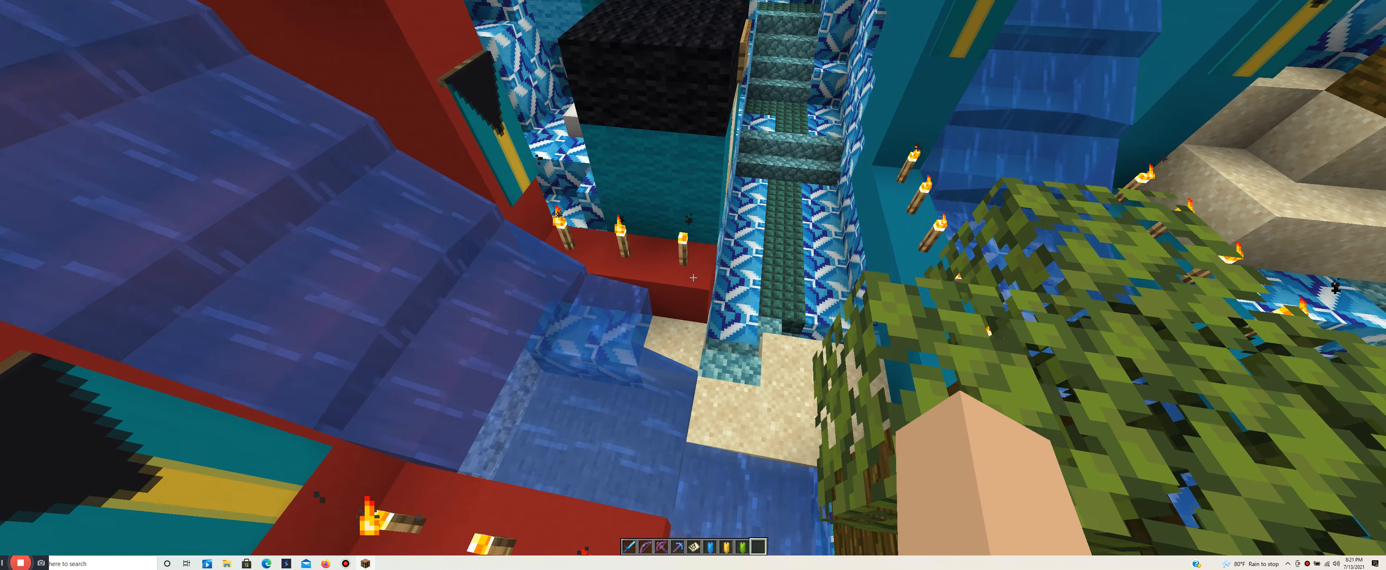
mouse_move(693, 277)
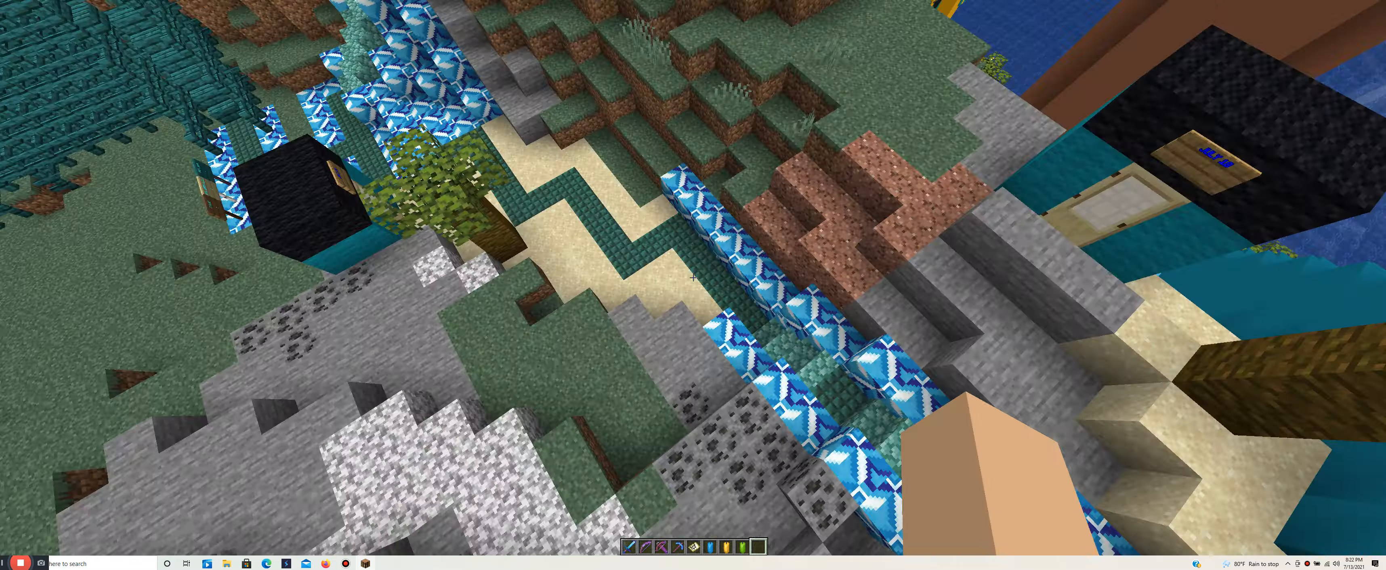
mouse_move(693, 279)
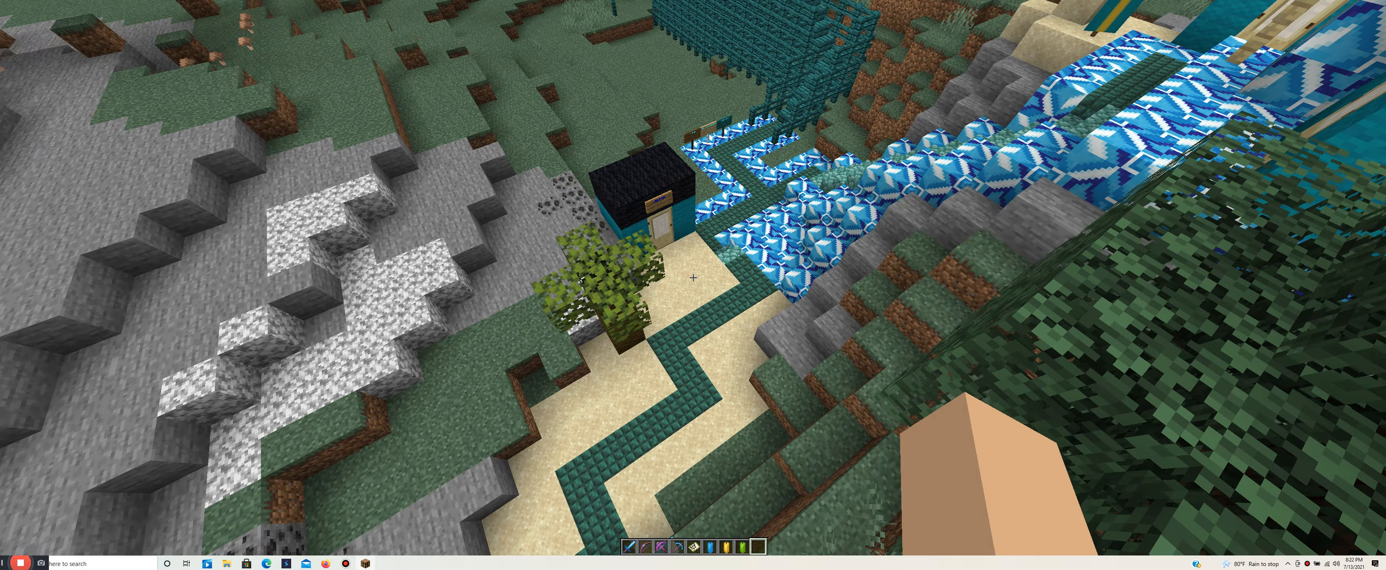
mouse_move(693, 278)
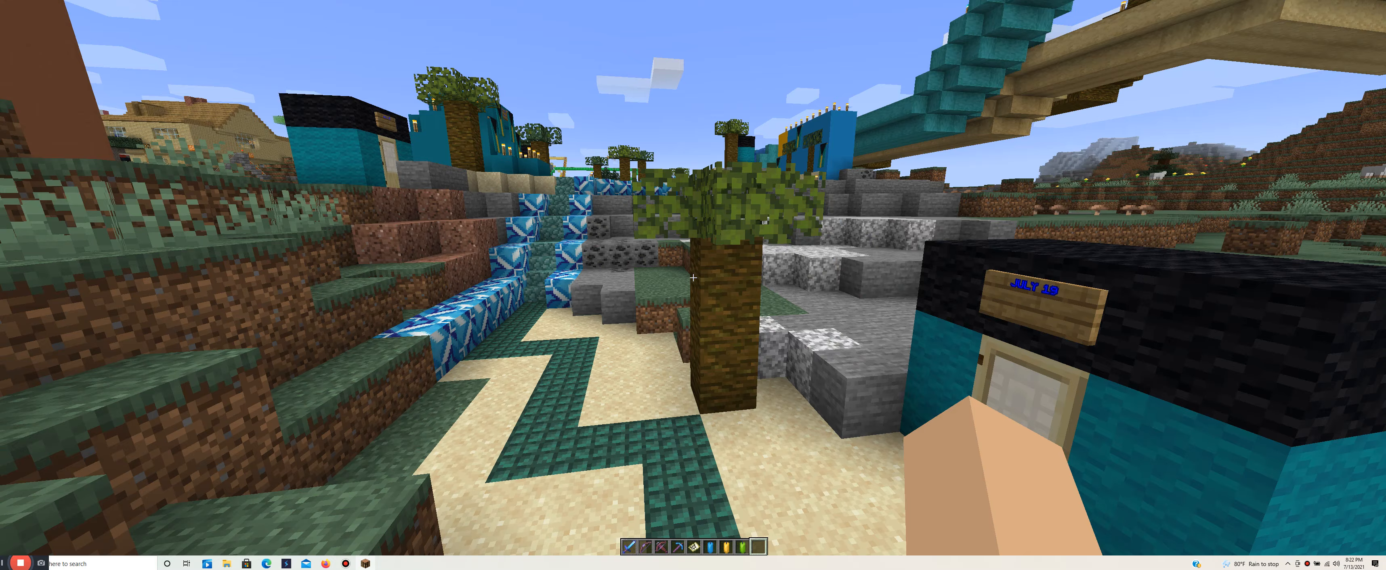
mouse_move(693, 277)
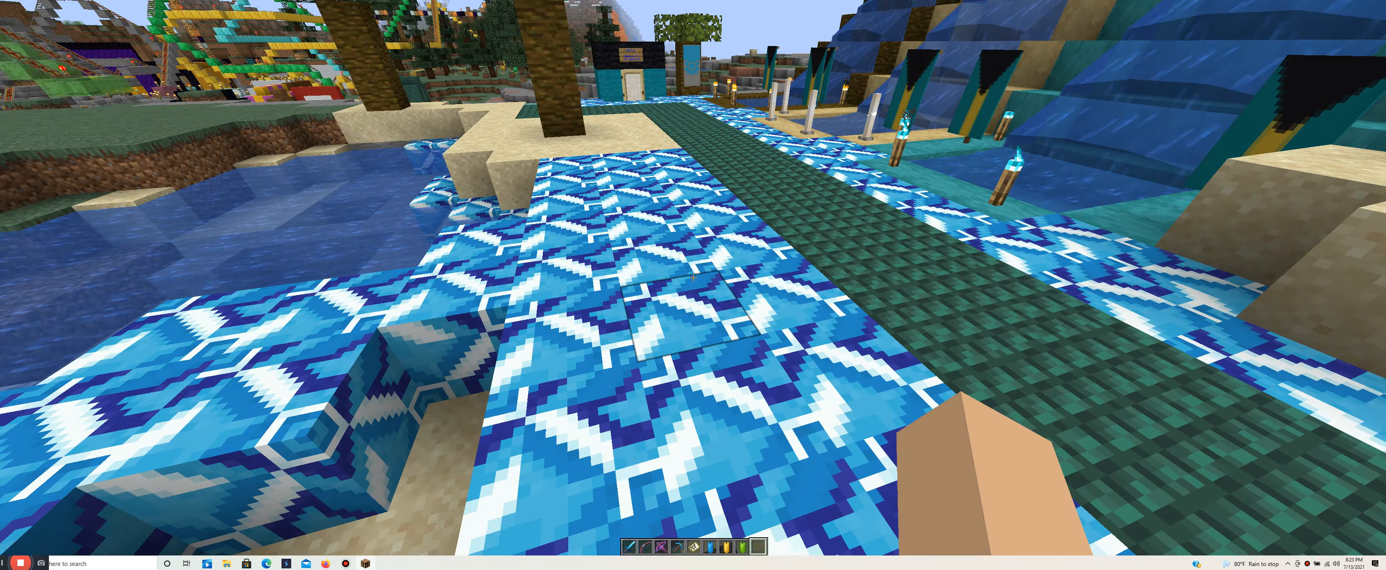
mouse_move(693, 284)
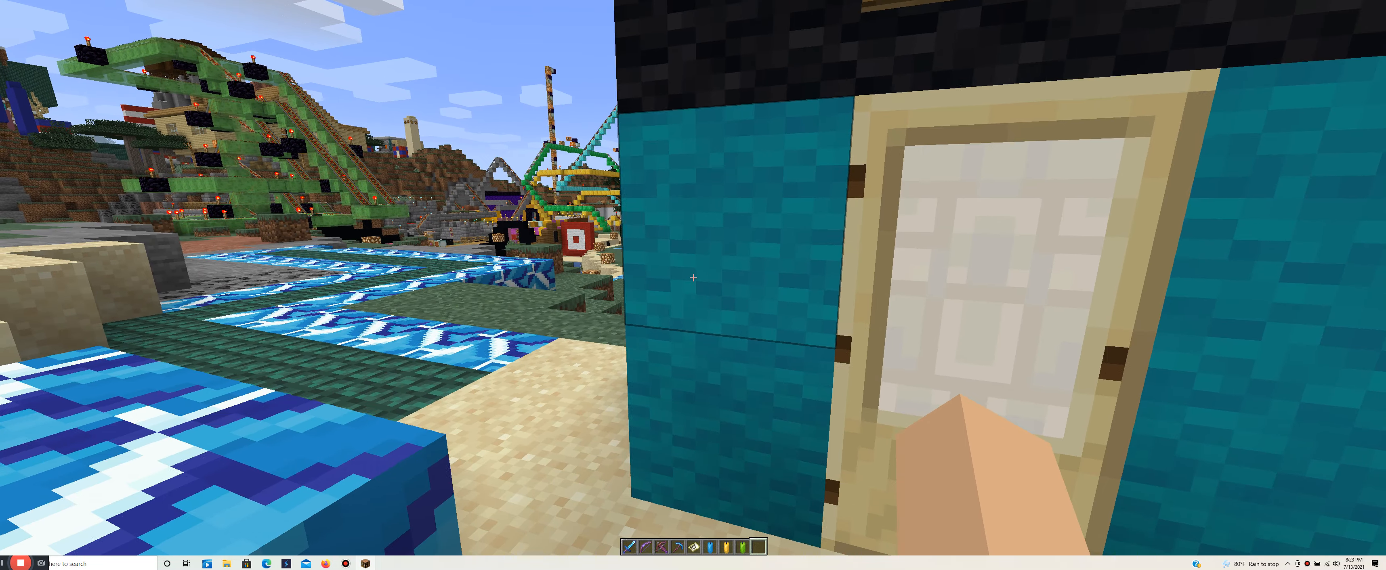
mouse_move(693, 278)
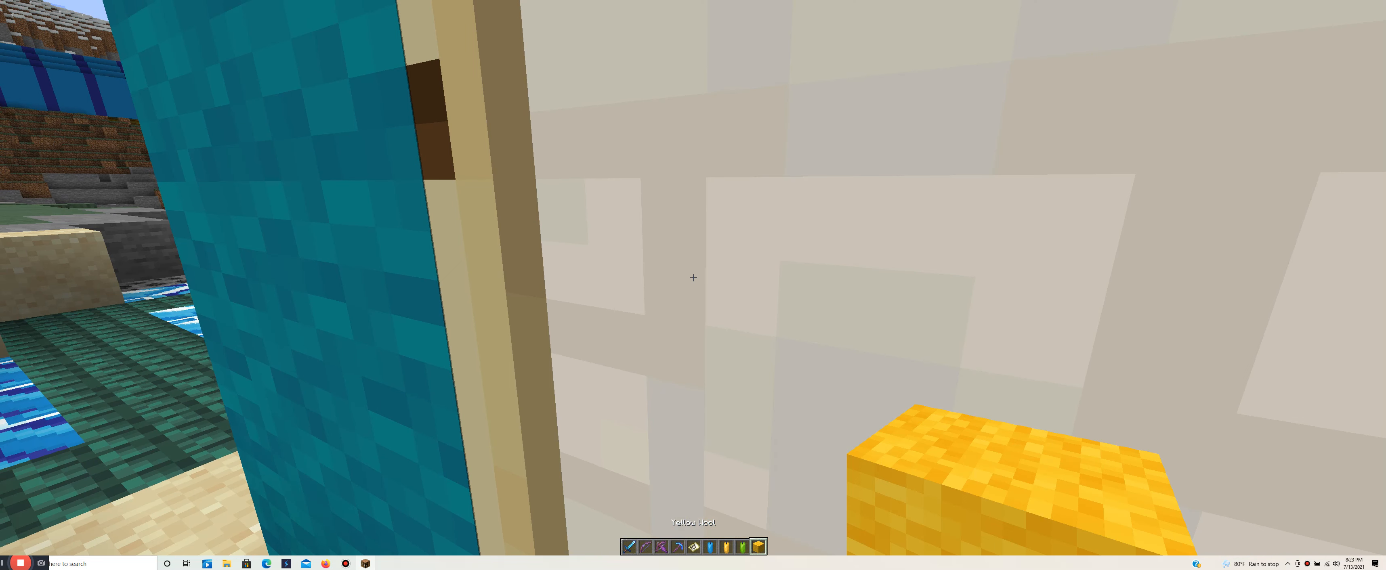
- Put away the yellow wool in the inventory and return to the world holding a banner
key(e)
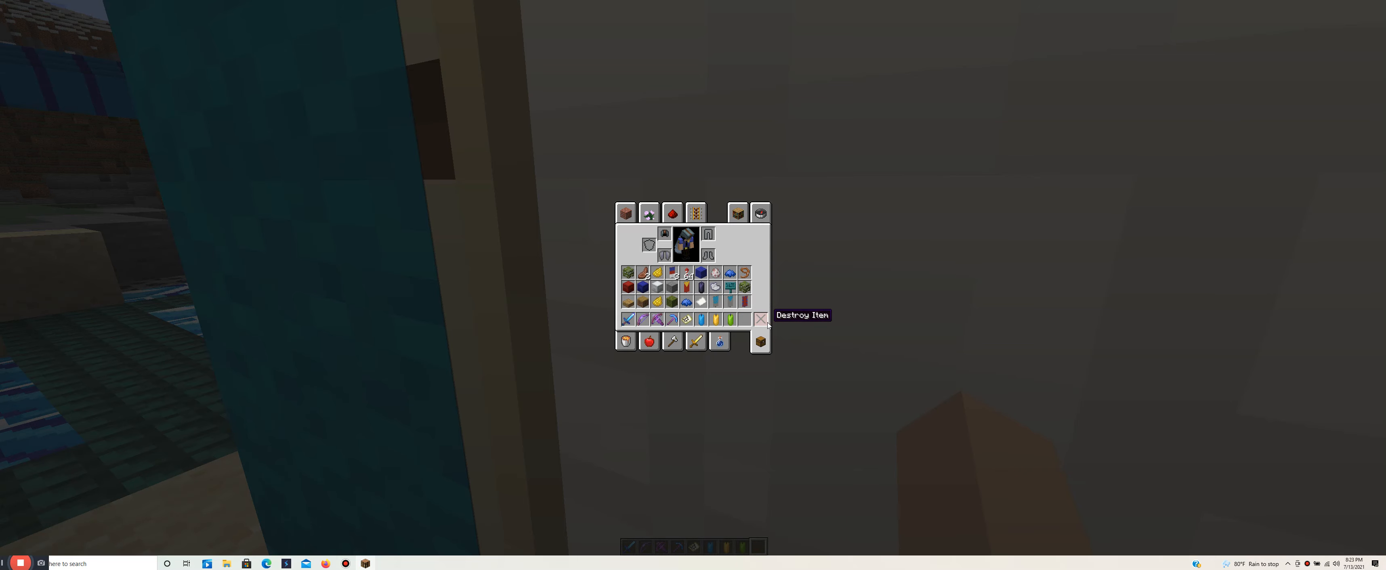
key(Escape)
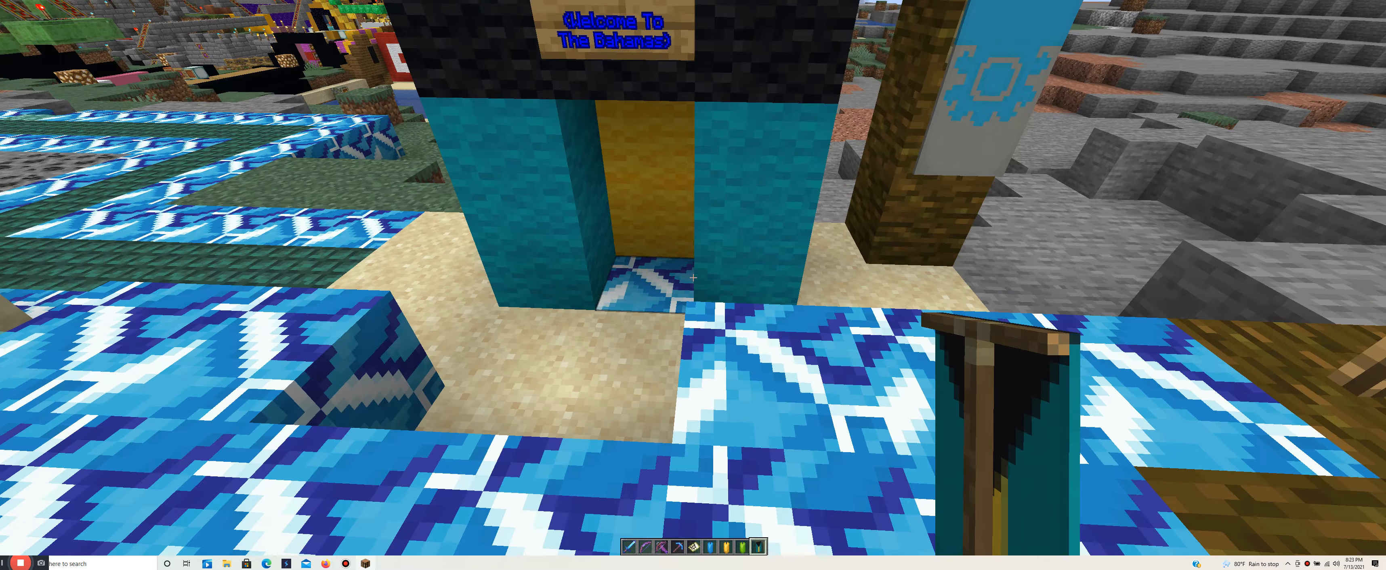
mouse_move(693, 278)
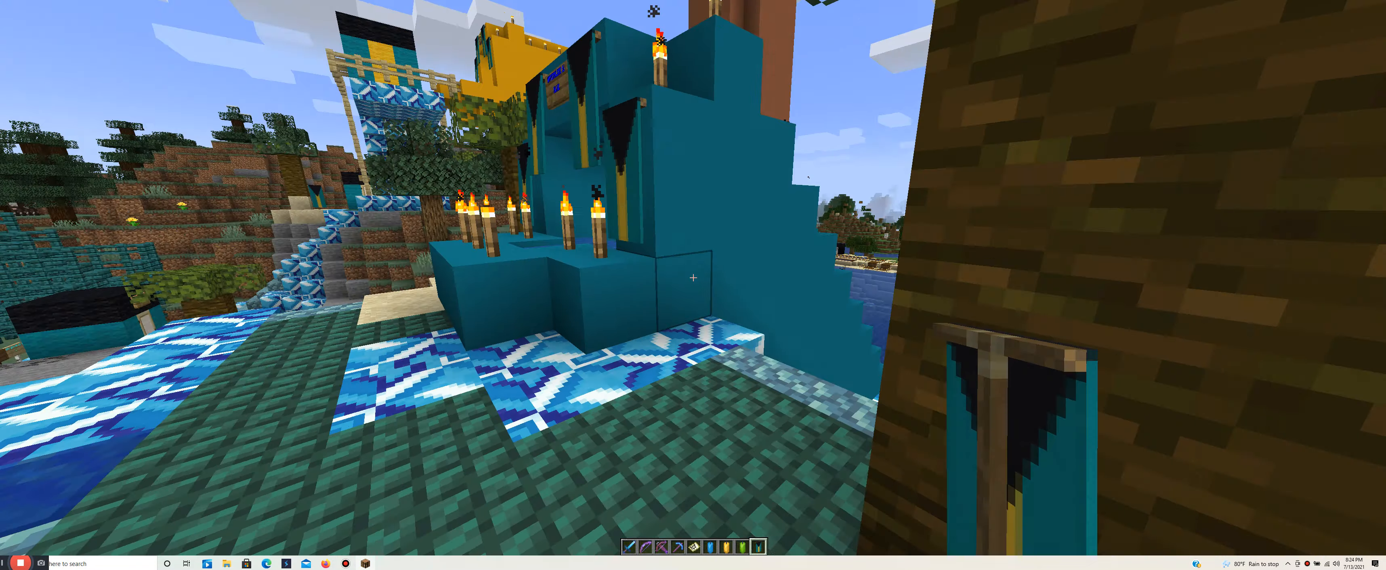
mouse_move(693, 278)
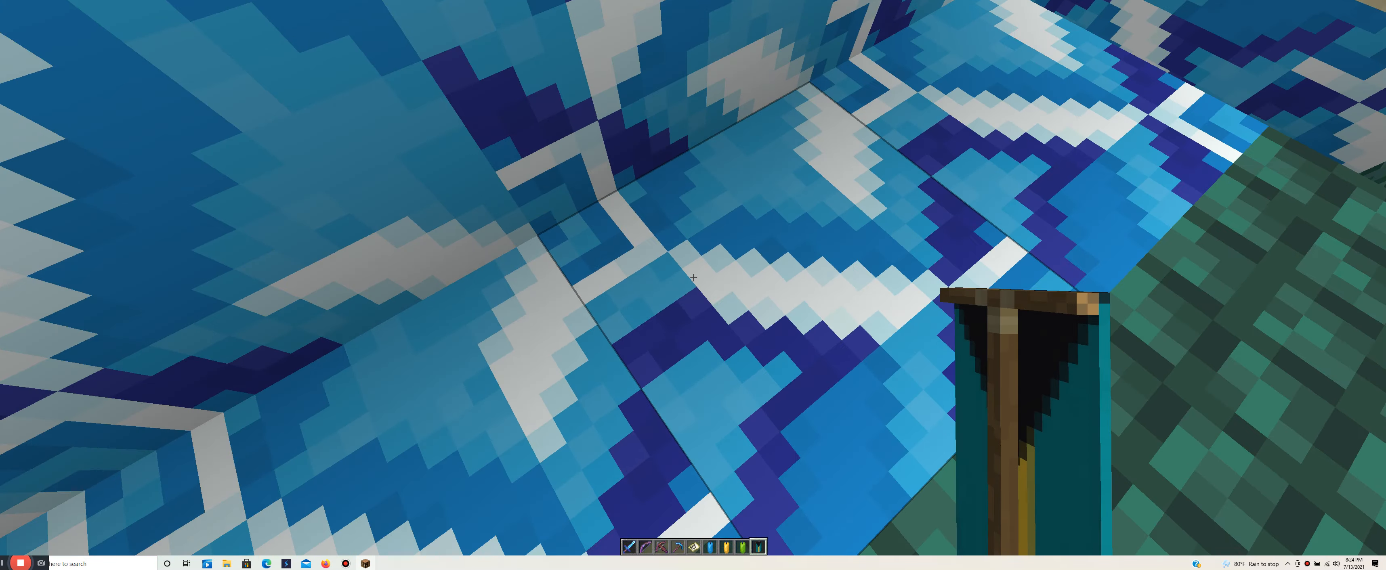
mouse_move(694, 278)
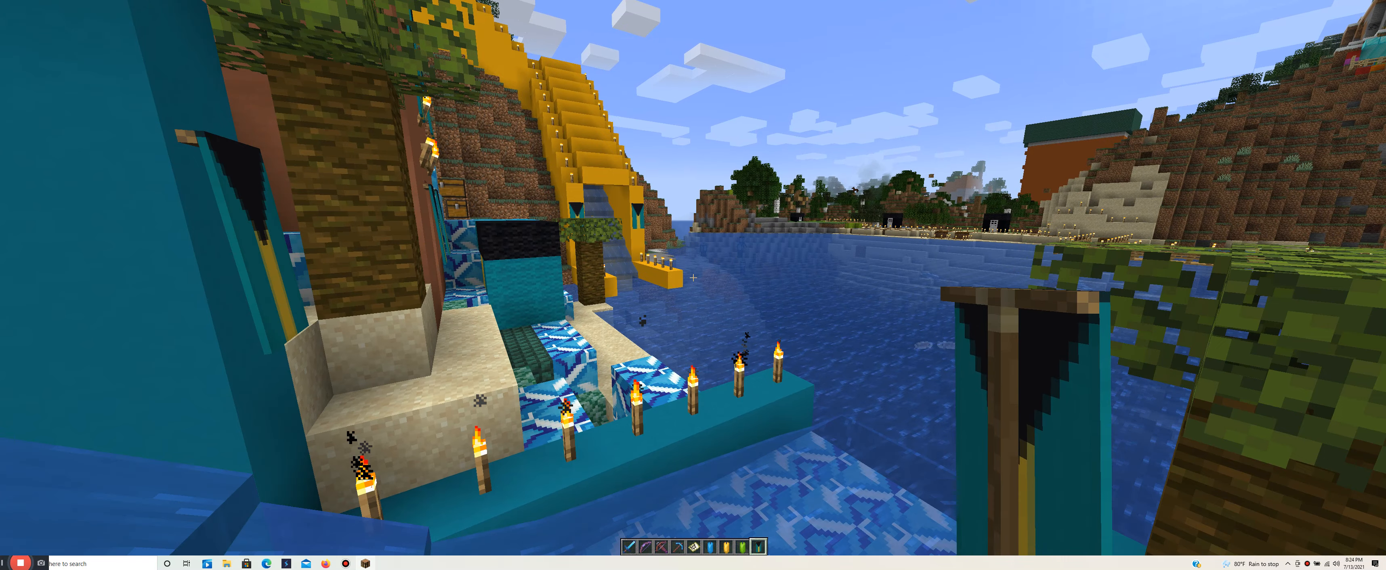
mouse_move(694, 279)
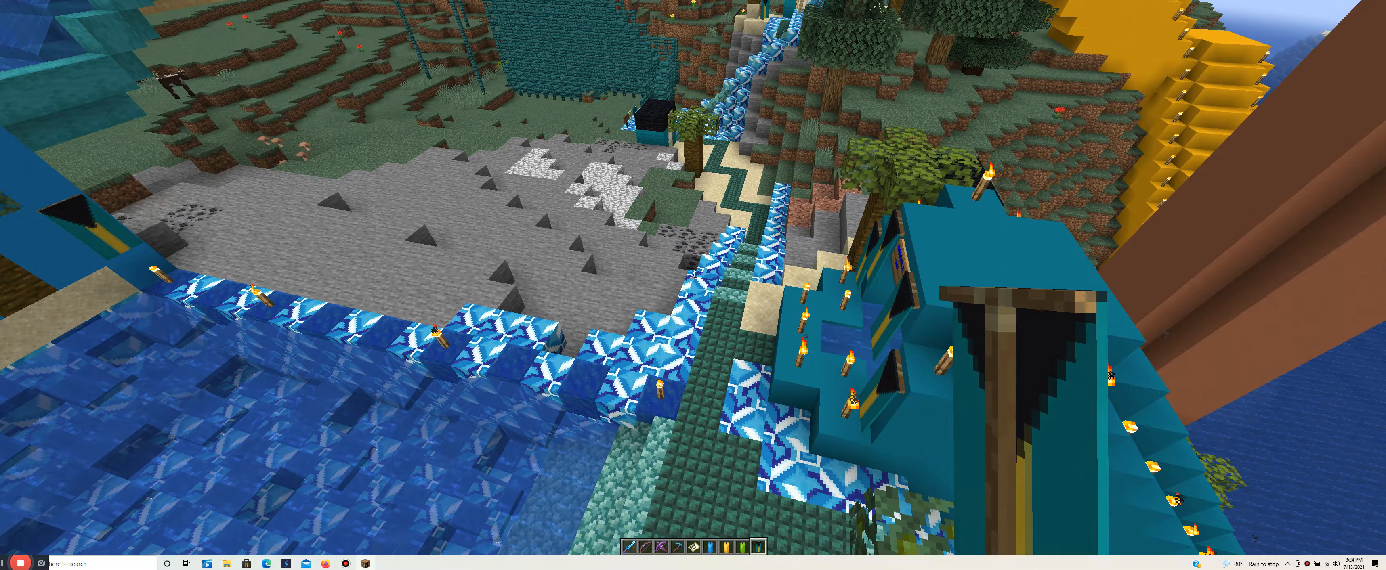
mouse_move(694, 278)
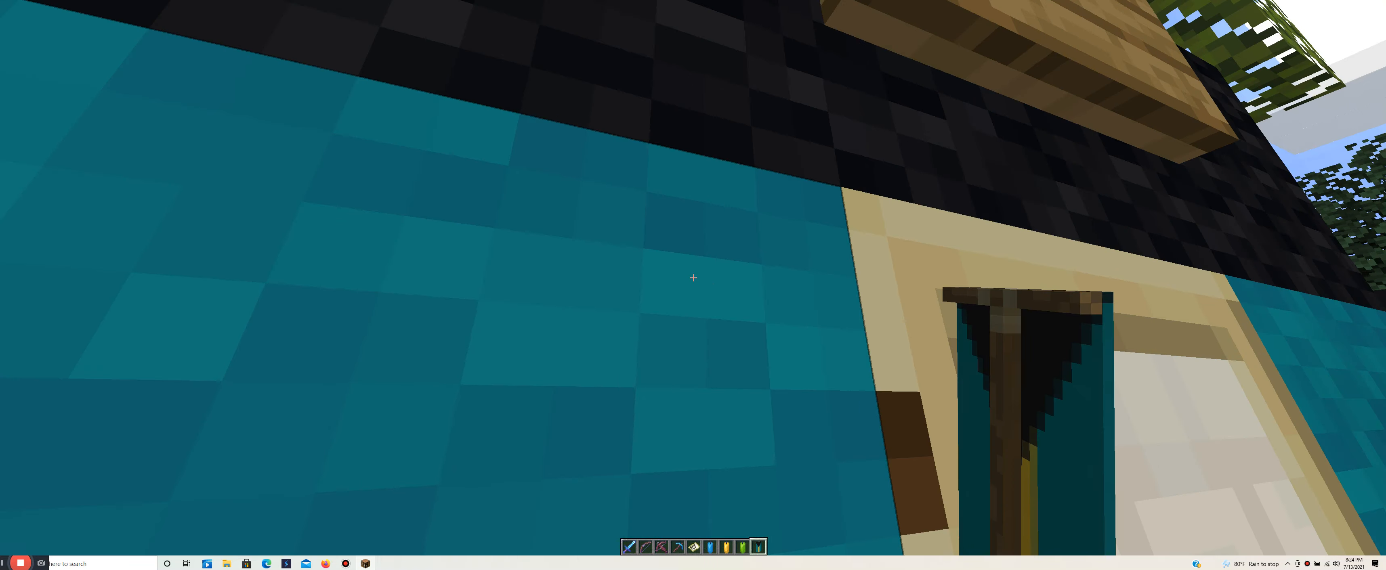
mouse_move(693, 279)
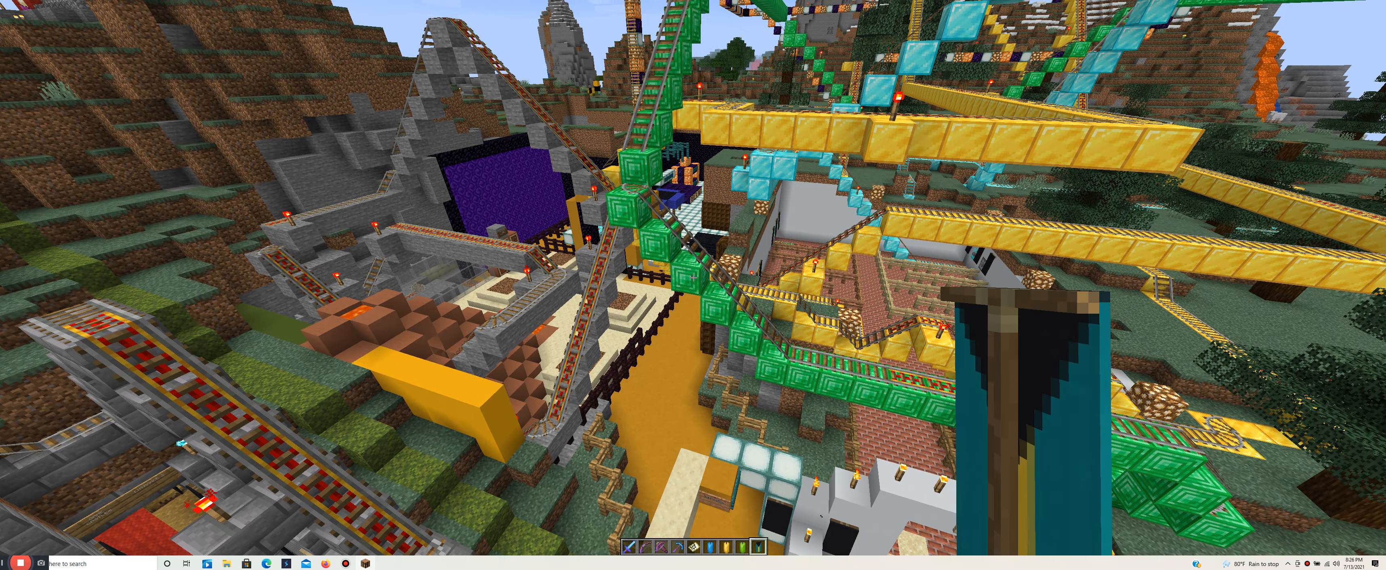
mouse_move(693, 277)
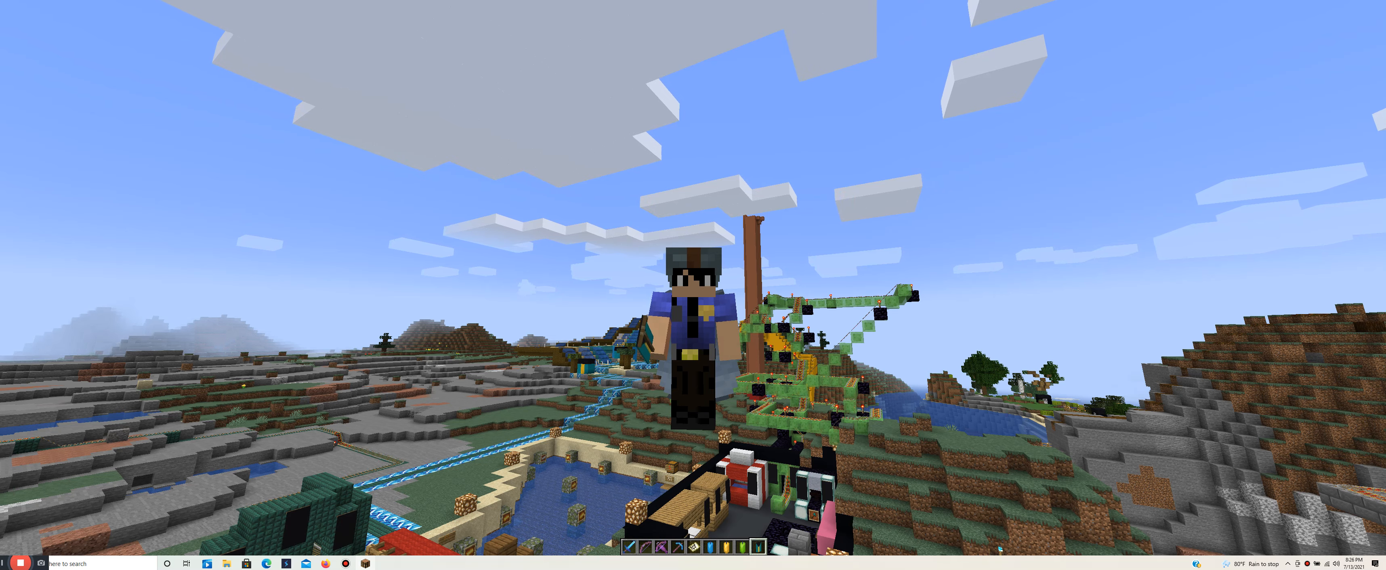
mouse_move(694, 277)
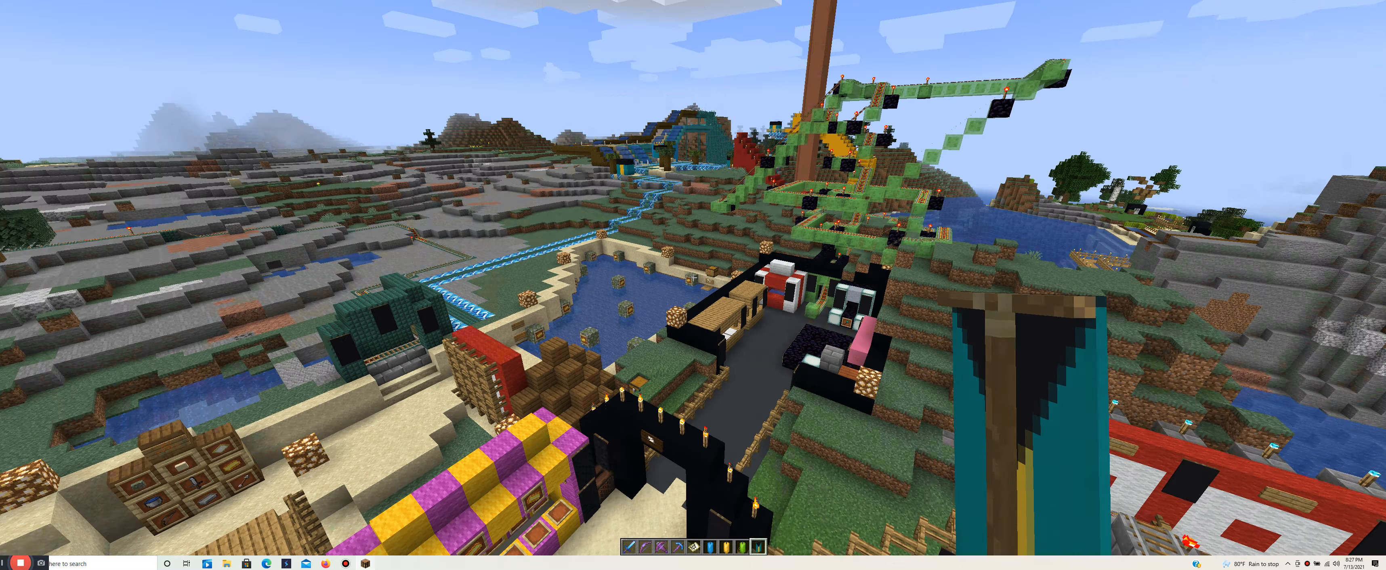
mouse_move(693, 278)
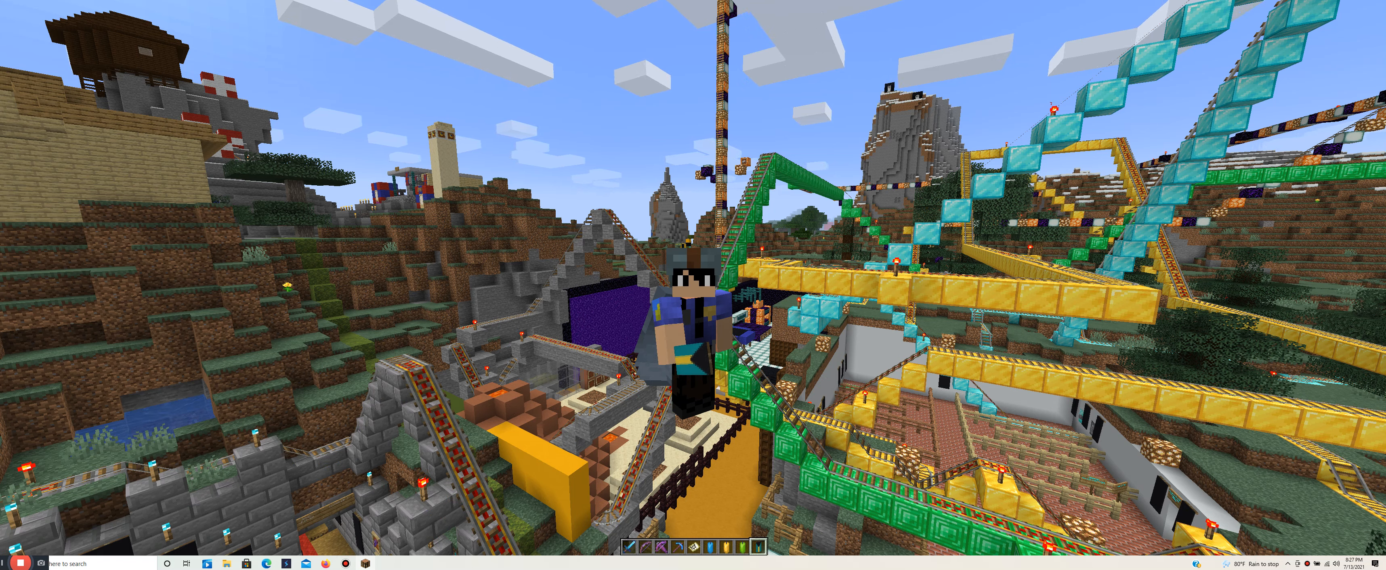
mouse_move(693, 284)
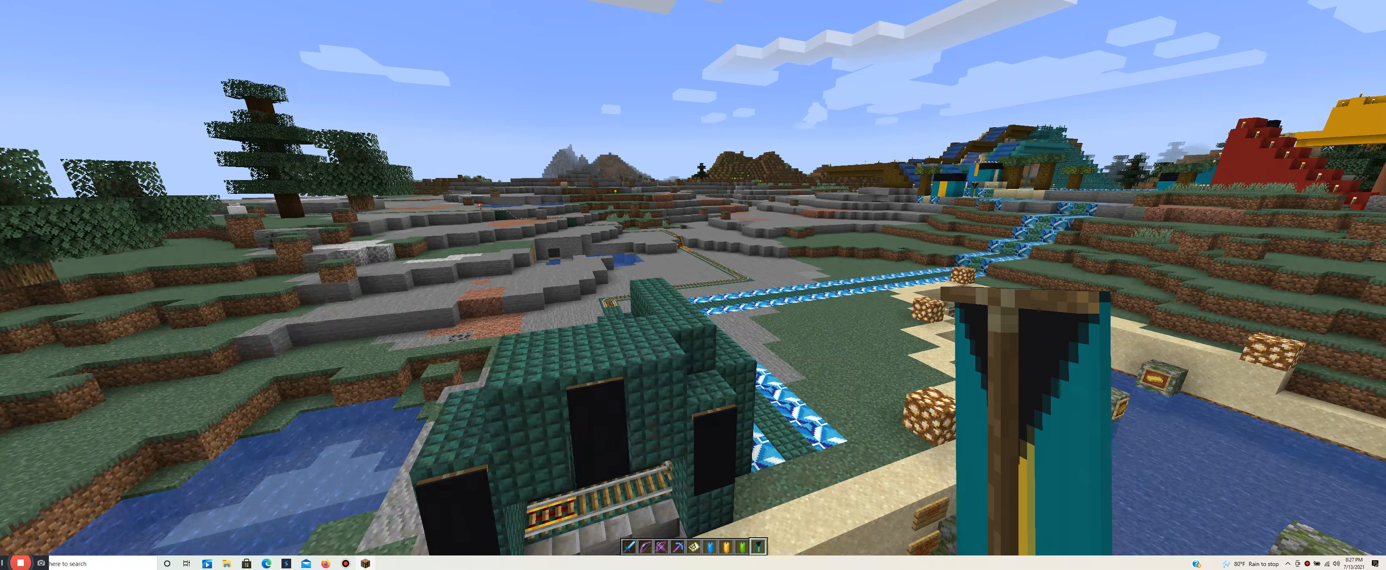
mouse_move(694, 279)
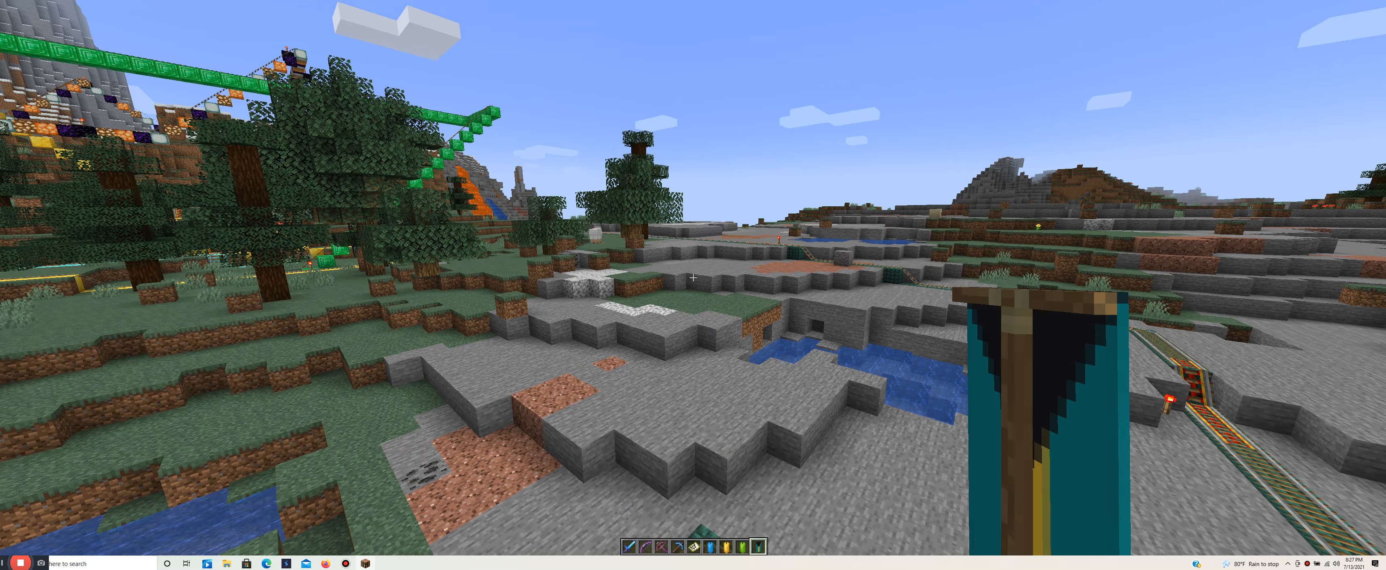